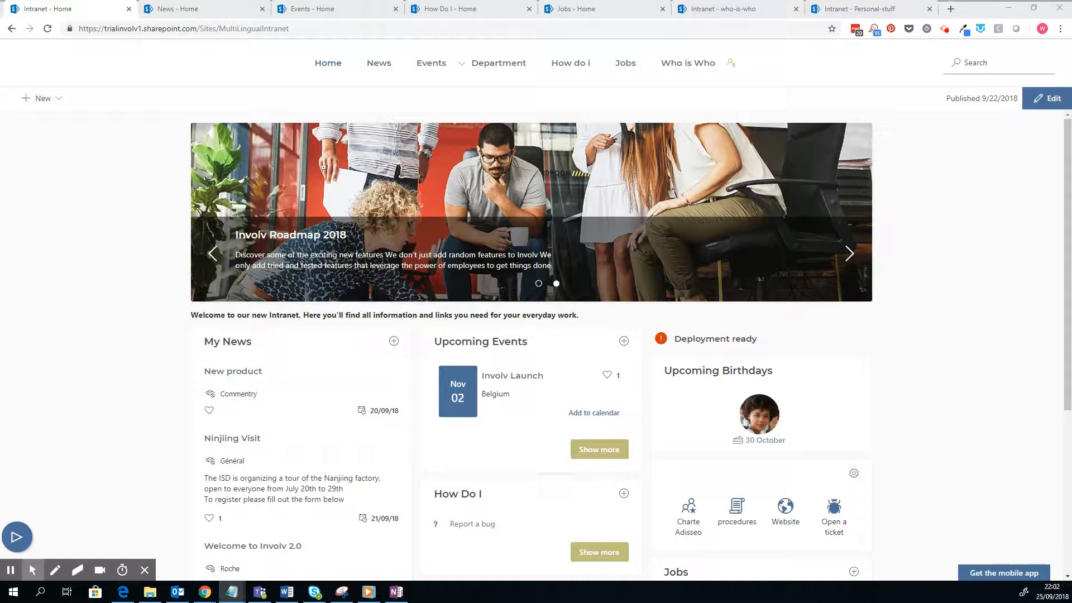
mouse_move(203, 345)
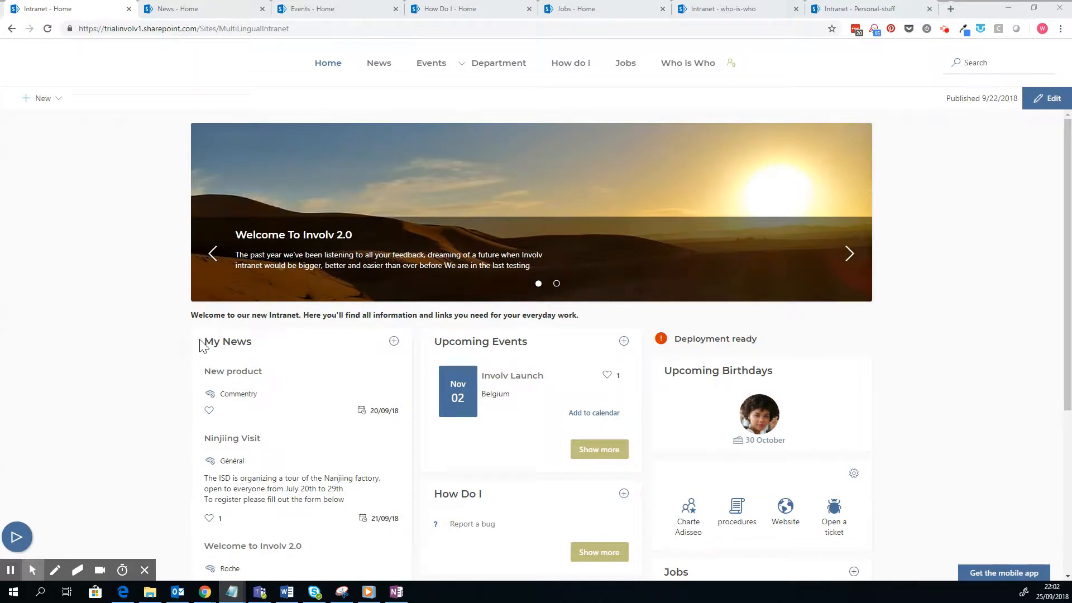
mouse_move(62, 363)
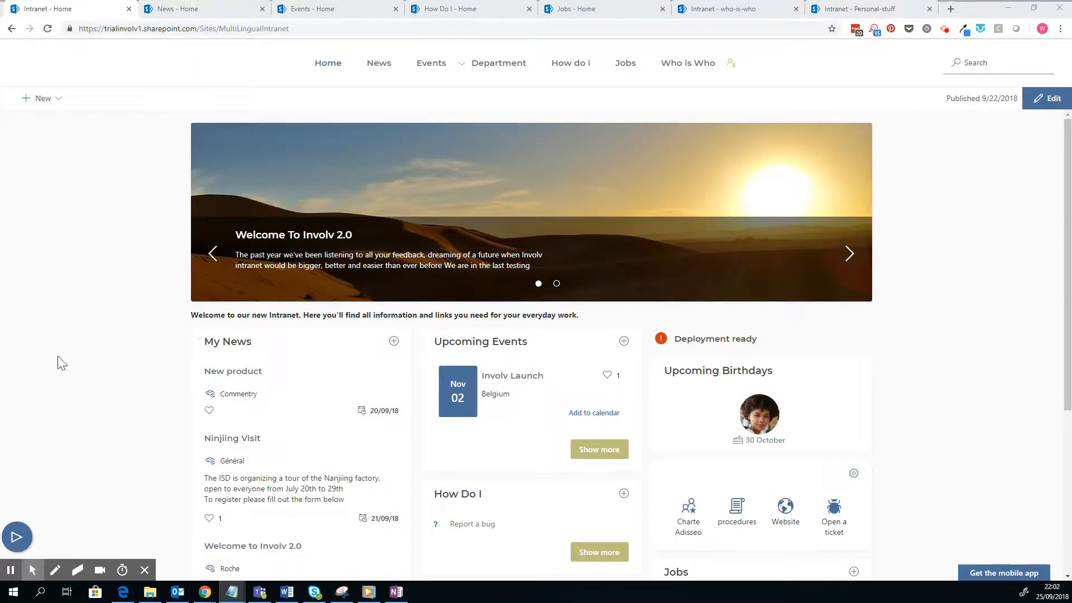
Start adding a news item on the home page, then close the form without saving
scroll(down, 3)
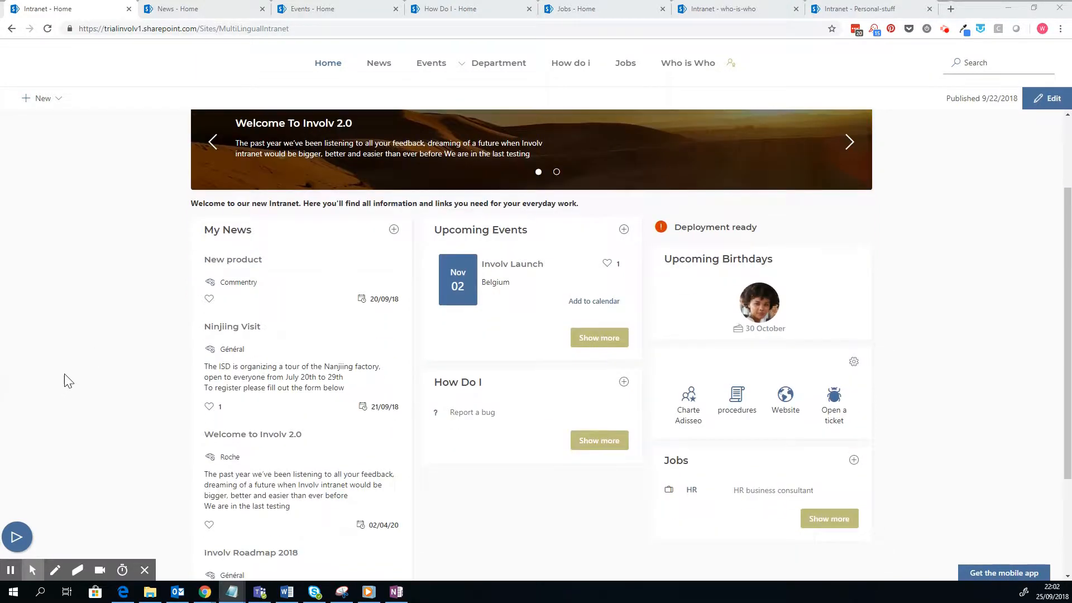
mouse_move(74, 380)
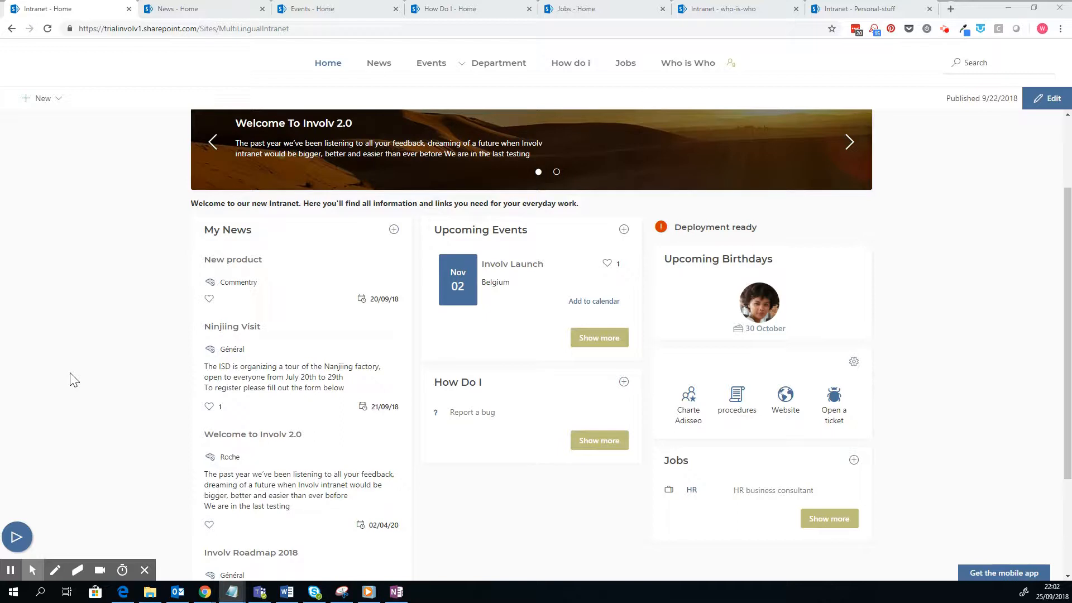
mouse_move(66, 383)
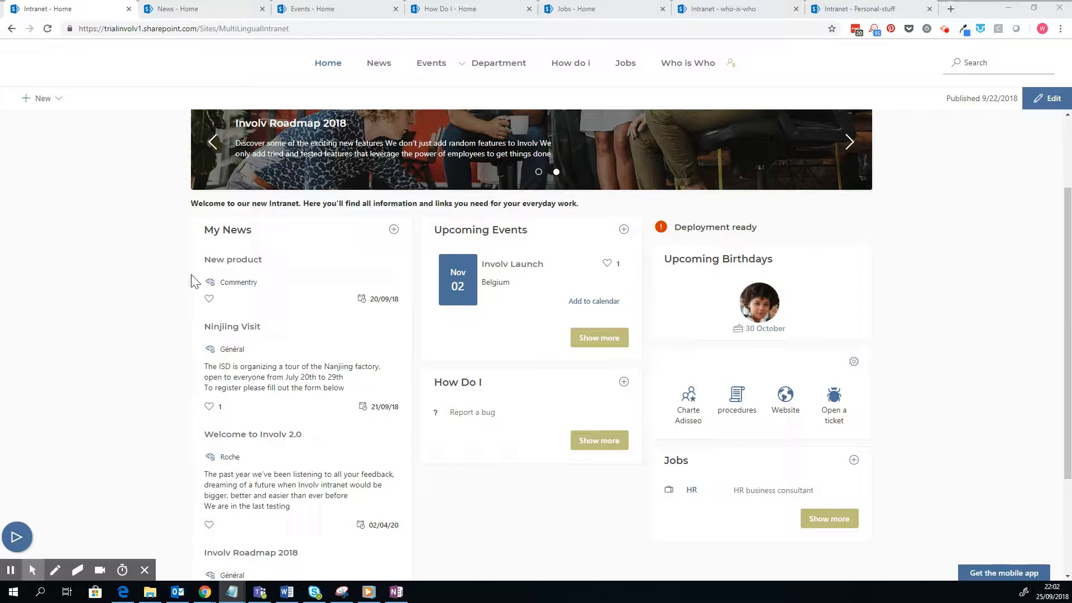
mouse_move(363, 250)
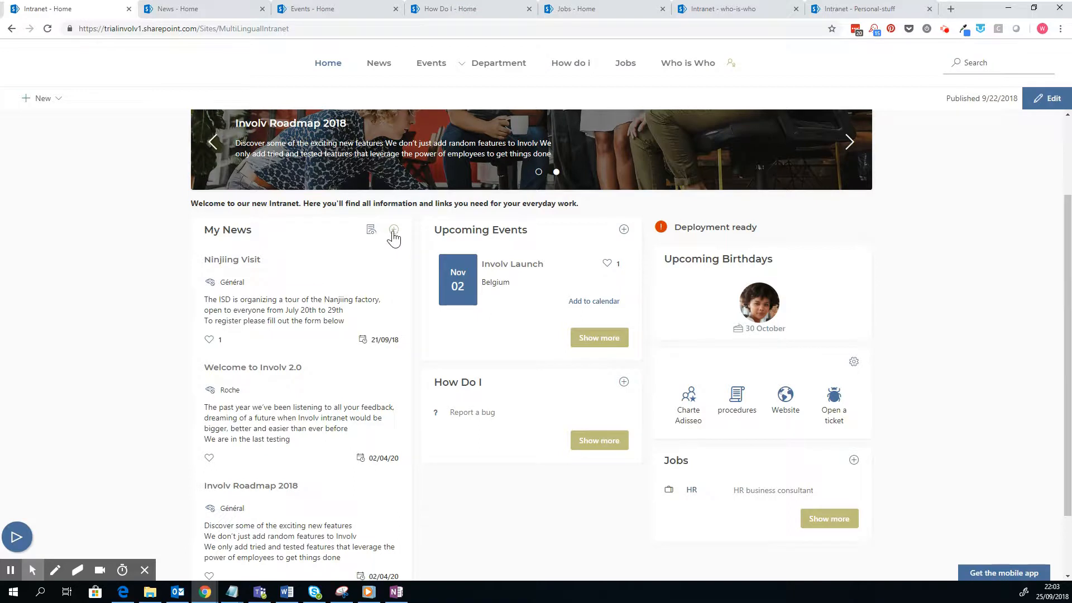
click(393, 232)
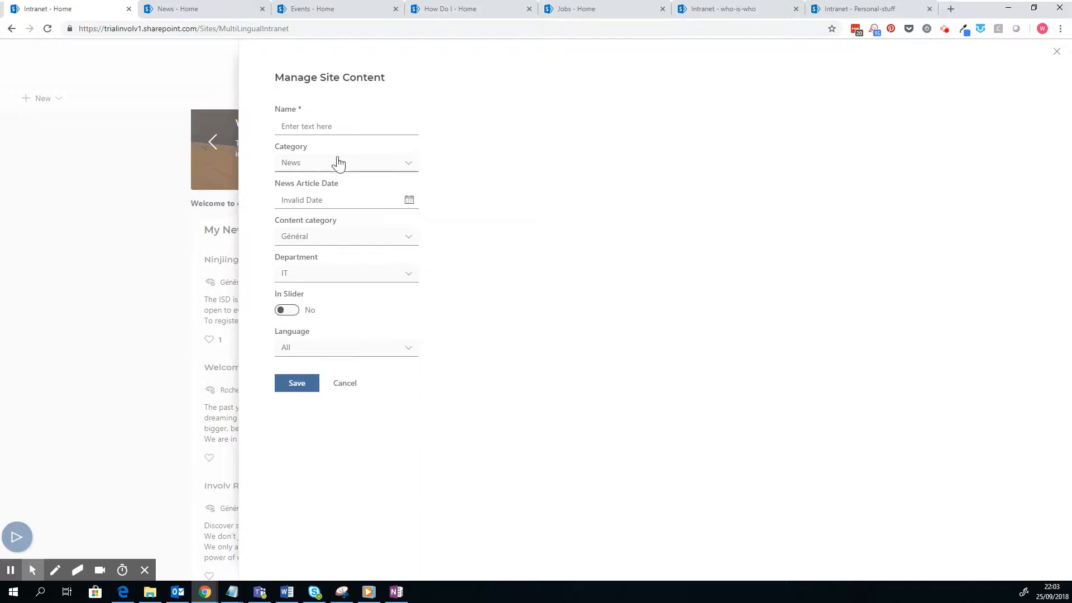
click(344, 383)
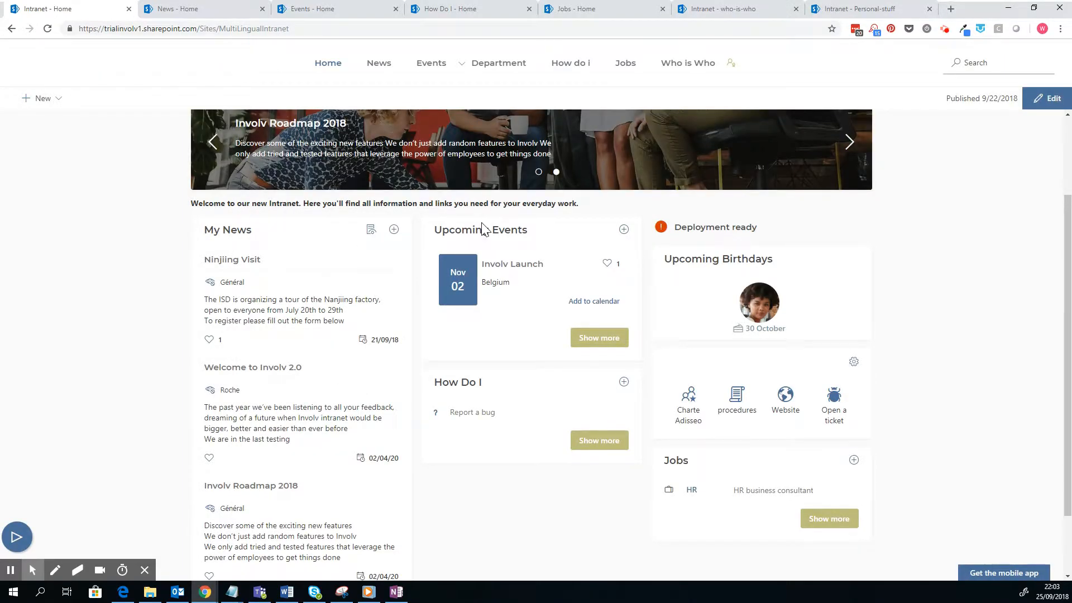
mouse_move(485, 237)
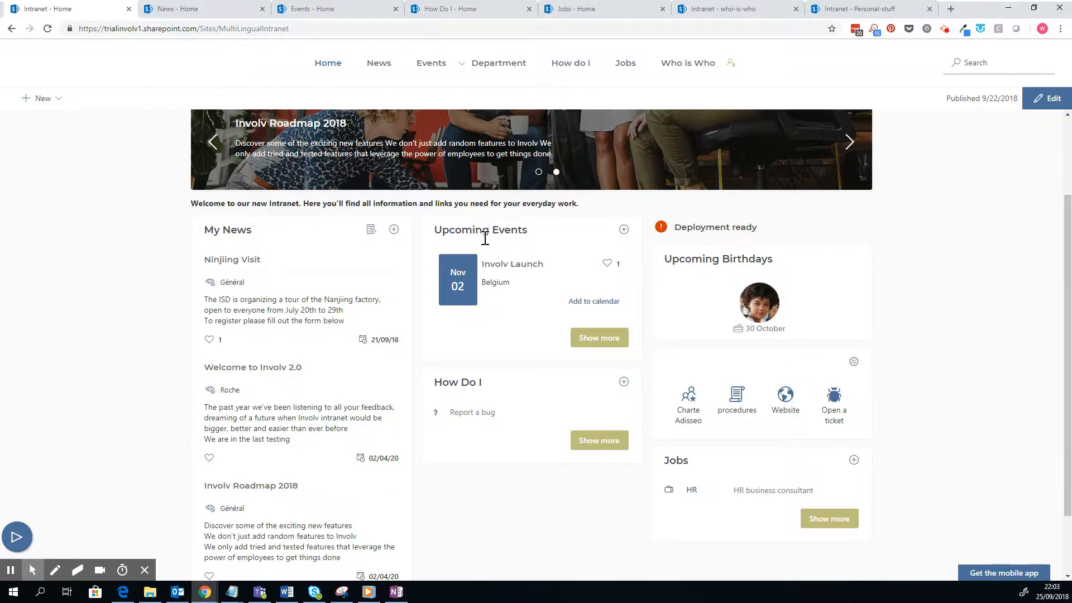
mouse_move(598, 337)
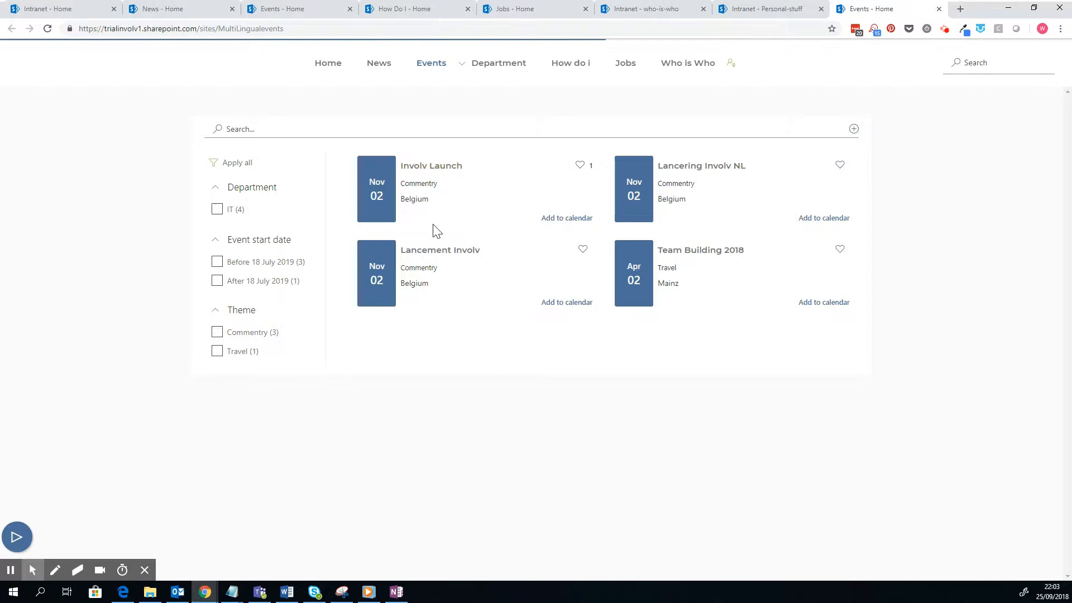
View the Involv Launch event details and return to the intranet home page
click(431, 165)
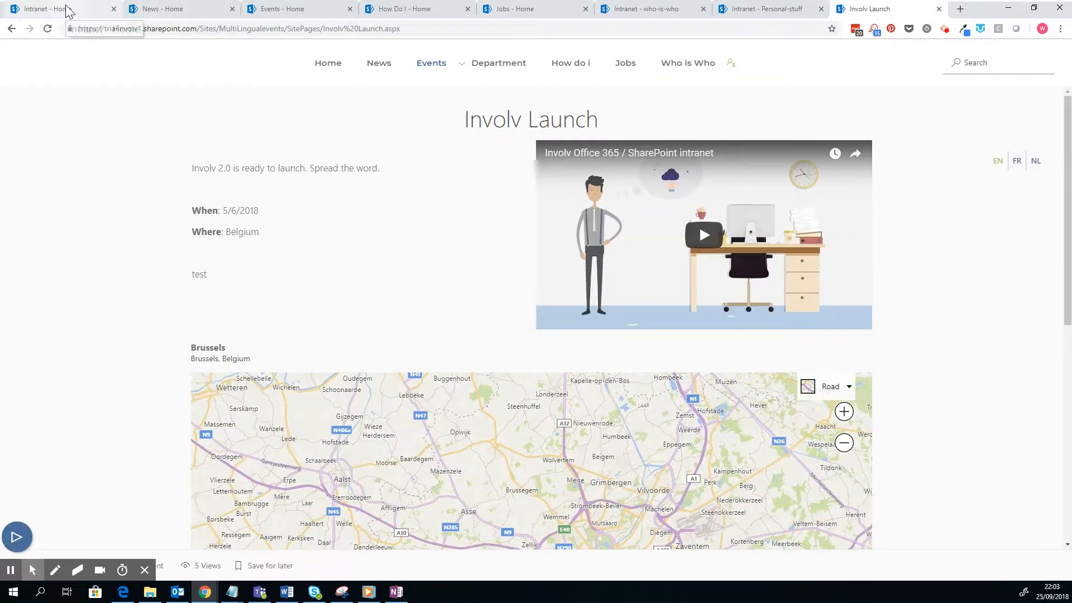
scroll(down, 3)
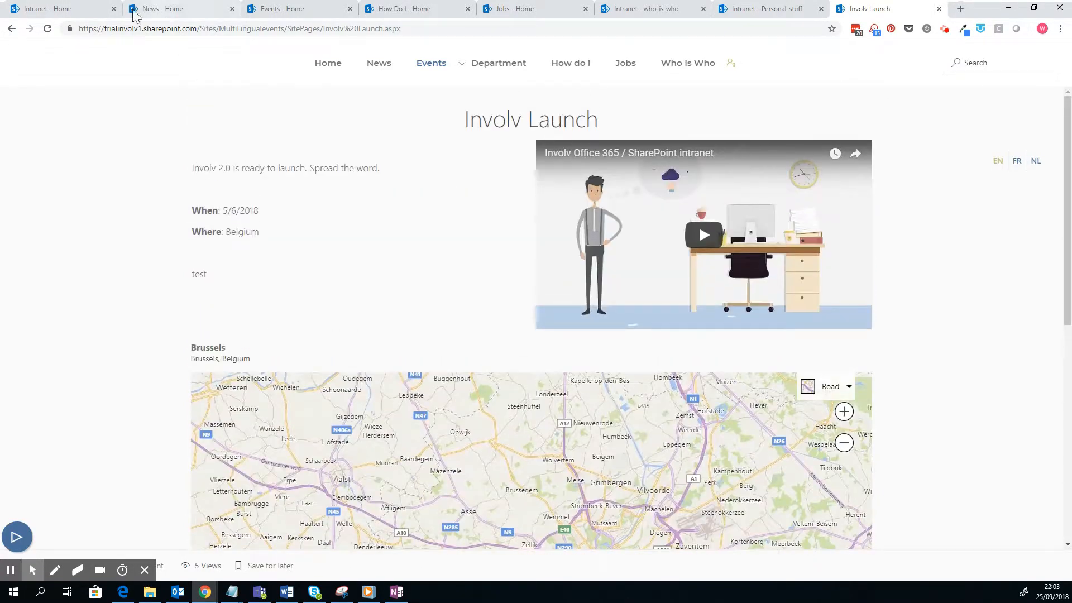
click(328, 63)
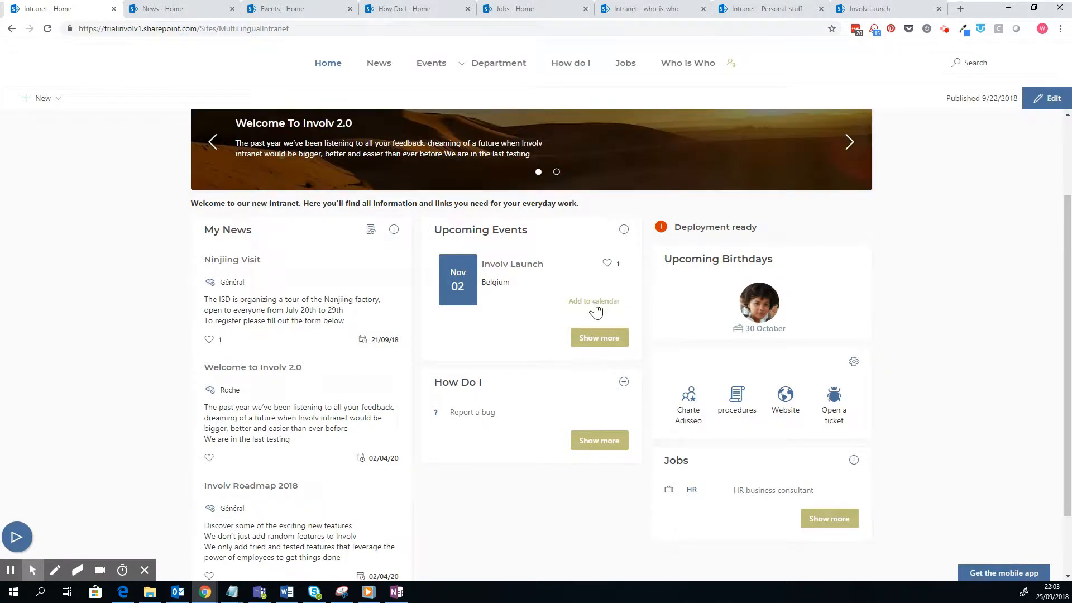
Like the Involv Launch event, raising its like count from 1 to 2
click(605, 262)
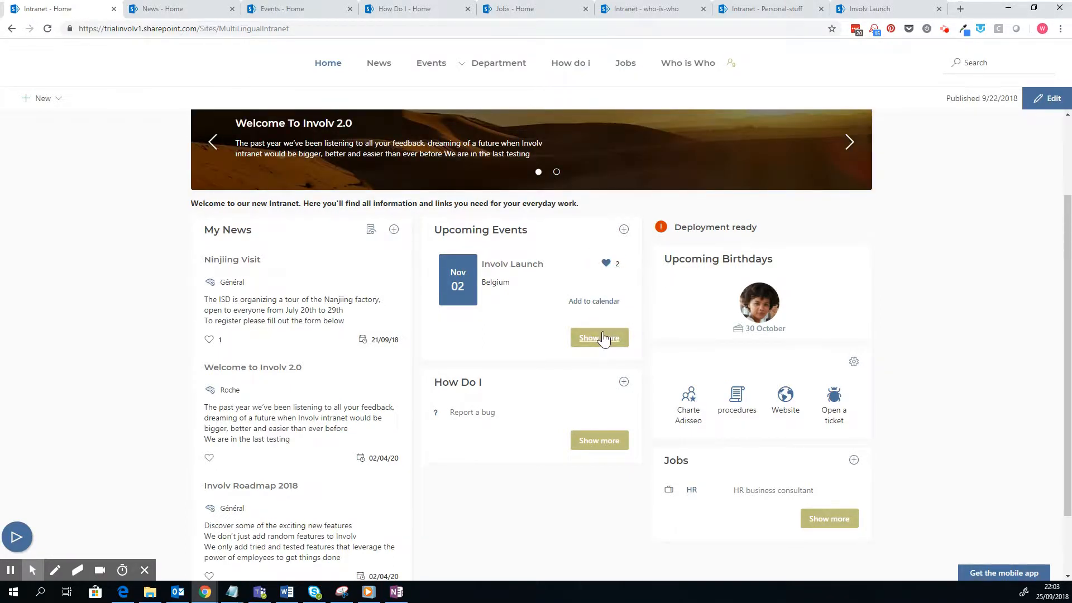
mouse_move(596, 332)
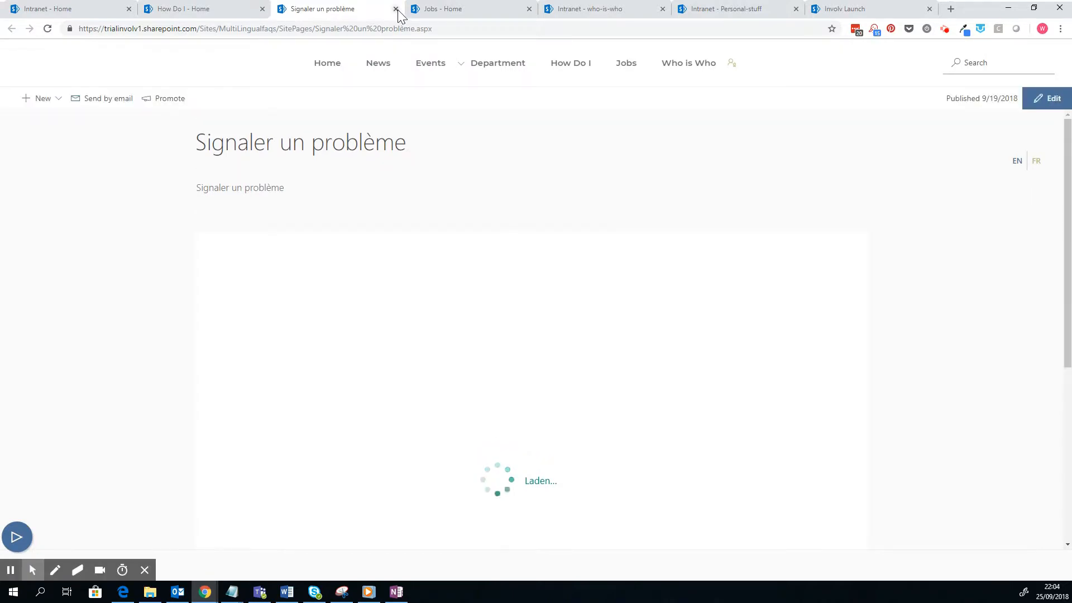
Close the Signaler un problème page and return to the intranet home page
click(393, 9)
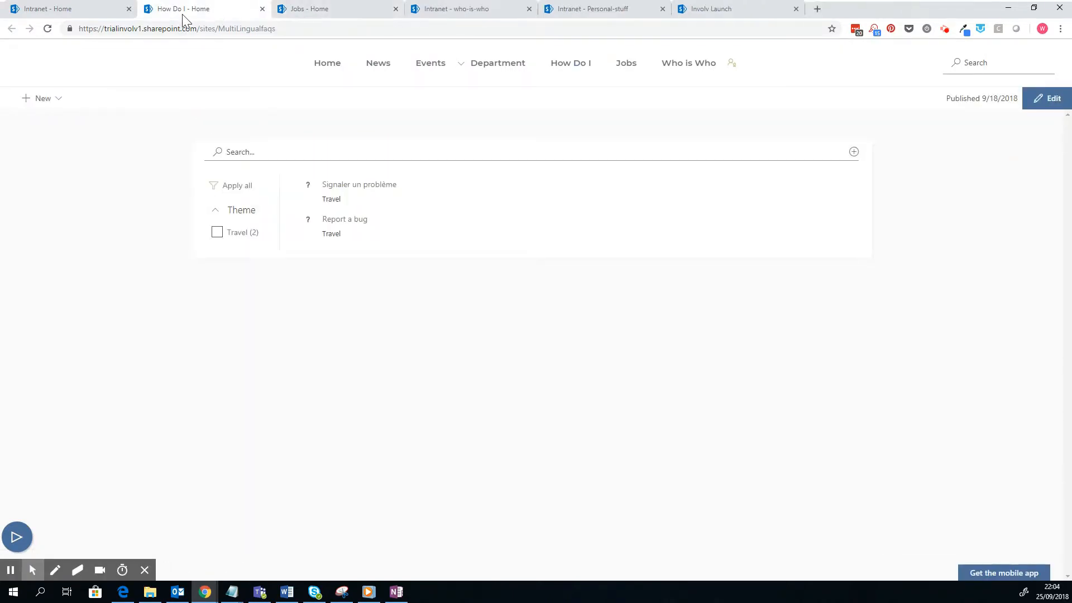
mouse_move(243, 261)
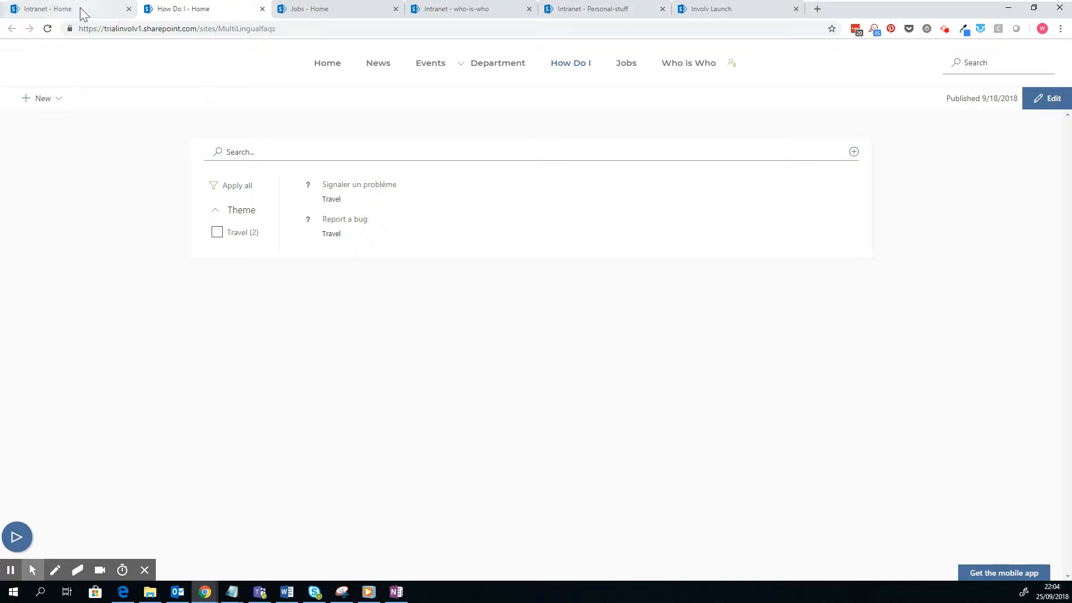
click(56, 9)
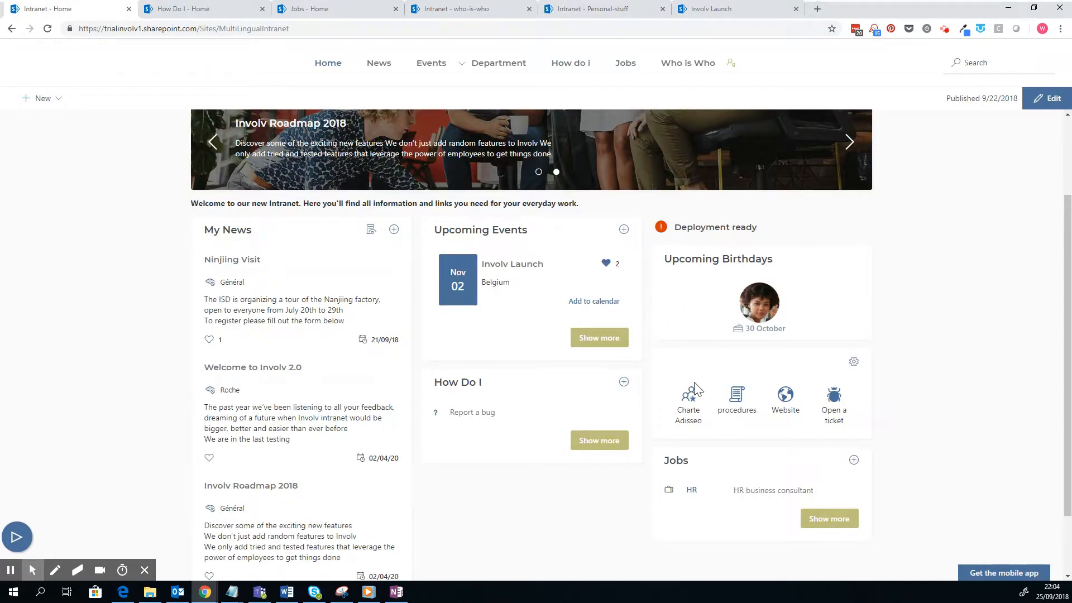
mouse_move(315, 17)
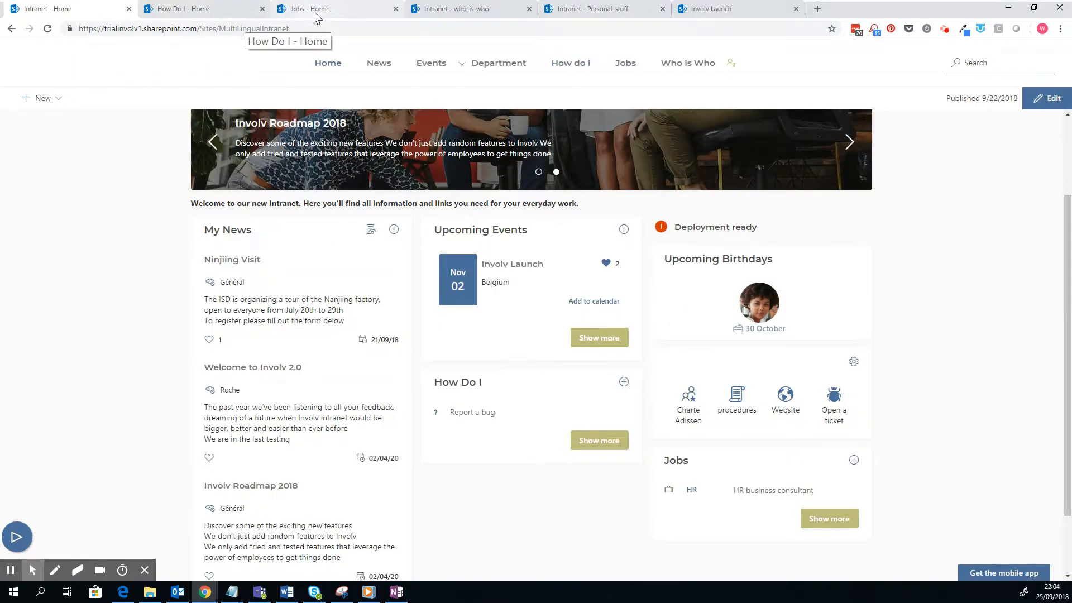
mouse_move(853, 366)
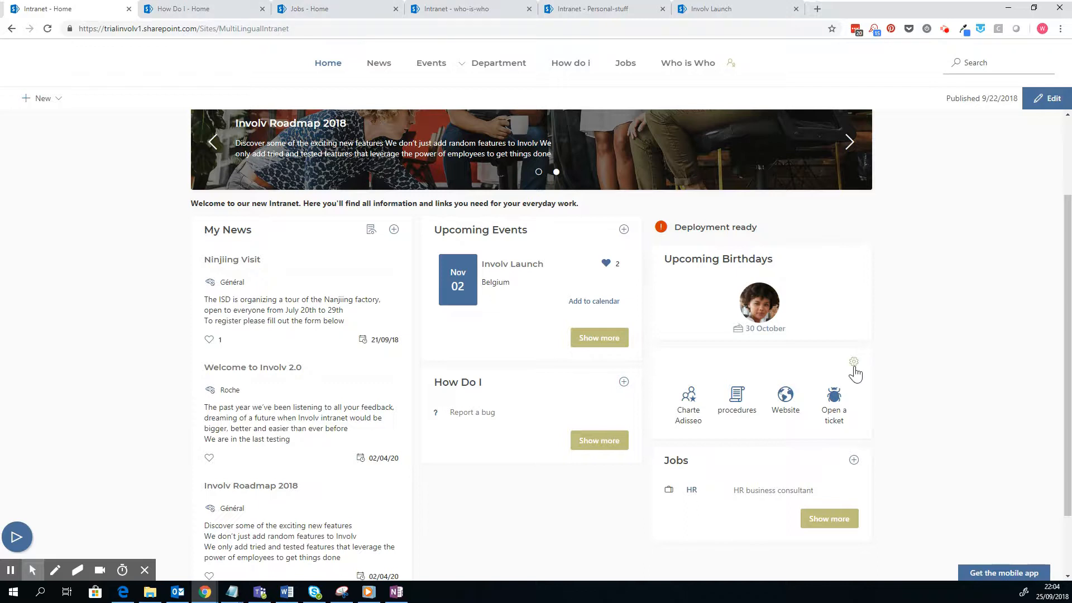
mouse_move(734, 376)
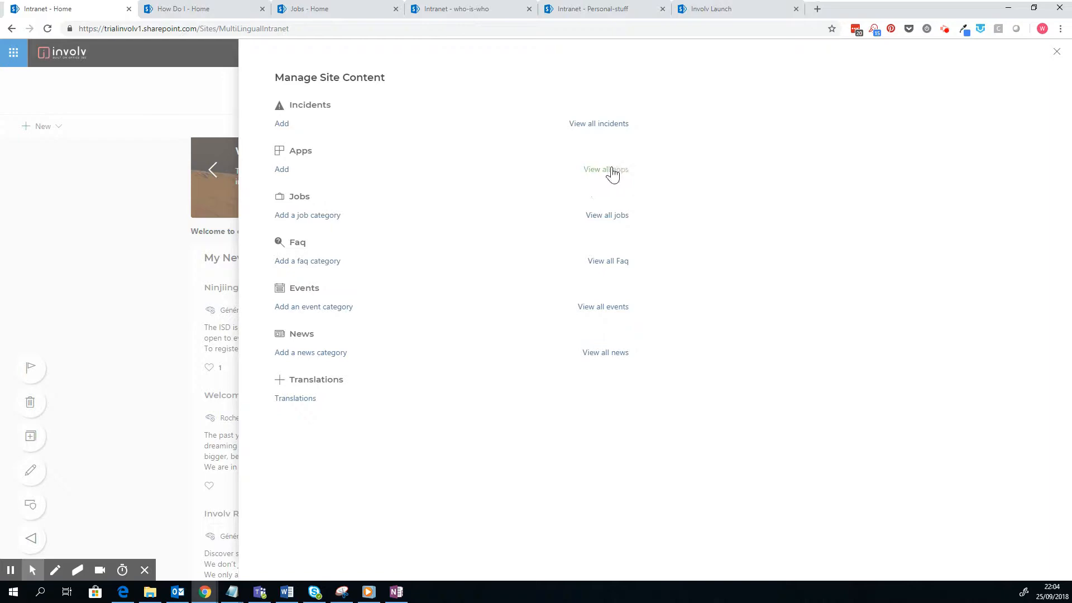
Review the full Apps list (Procedures, Website, Google Maps, Ouvrir un ticket) and go back home
click(605, 170)
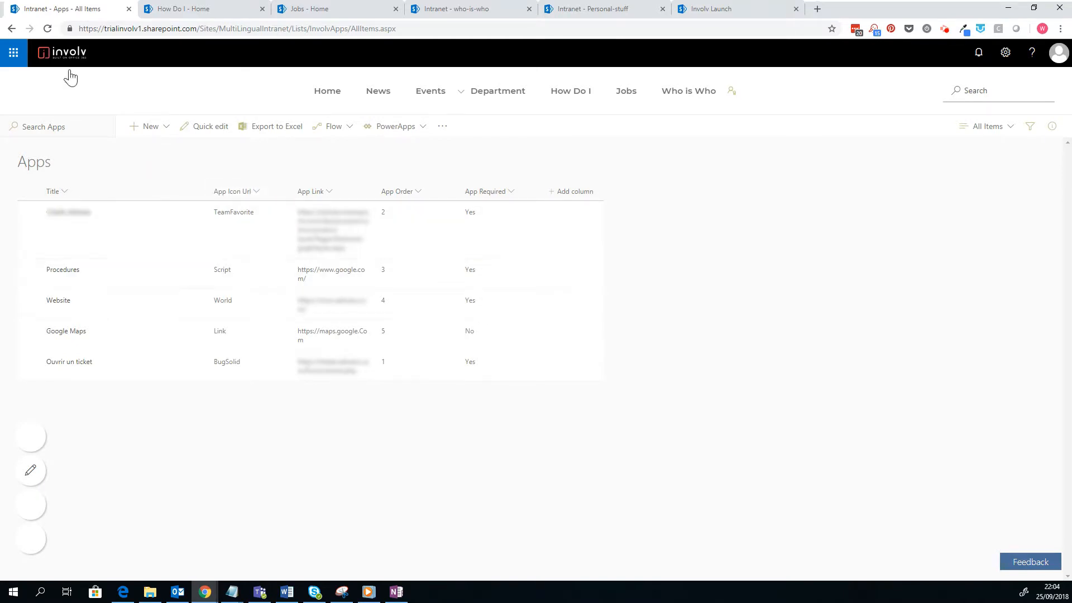
click(13, 29)
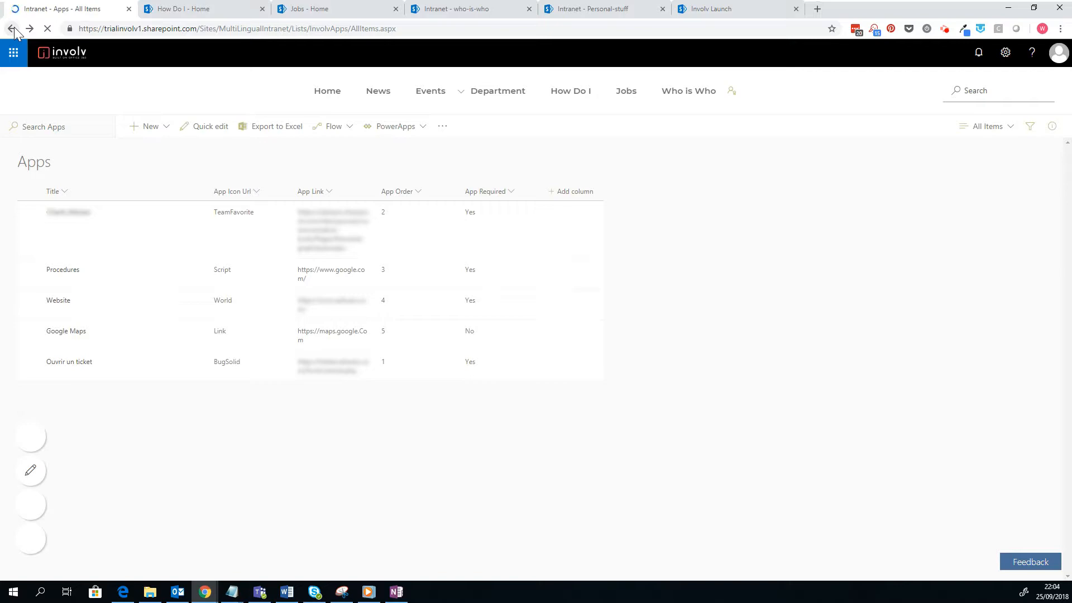
click(20, 29)
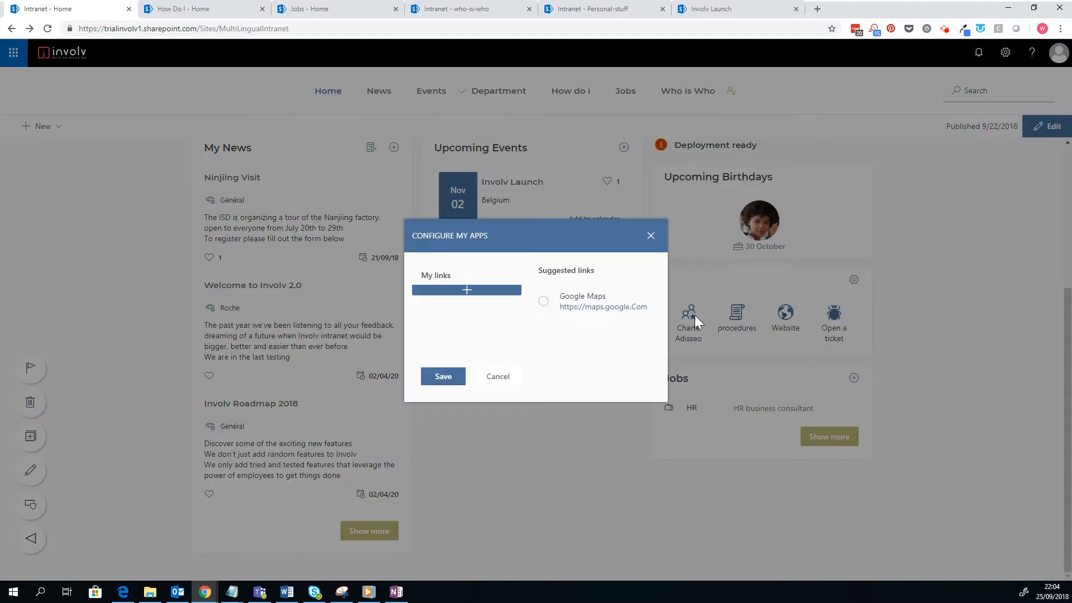
Add the suggested Google Maps link and a new Personal link to my apps and save
click(542, 301)
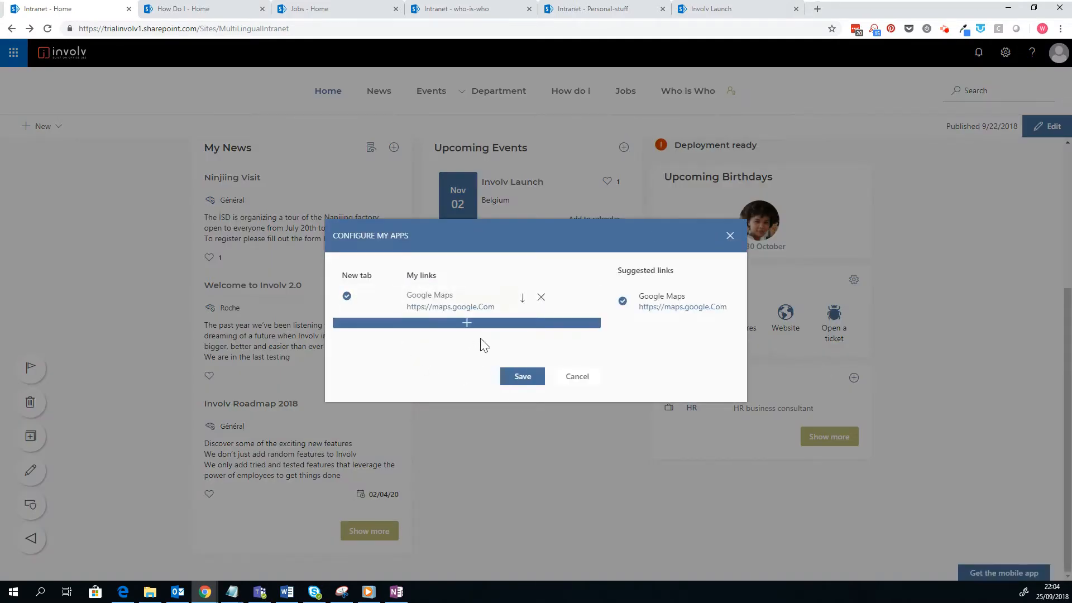
click(467, 322)
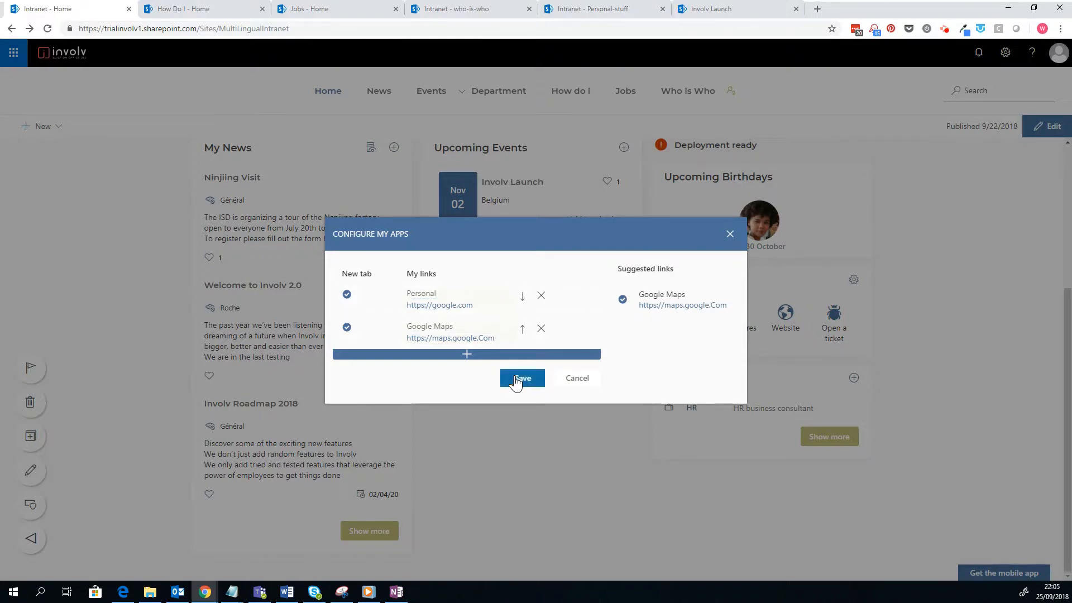
click(522, 377)
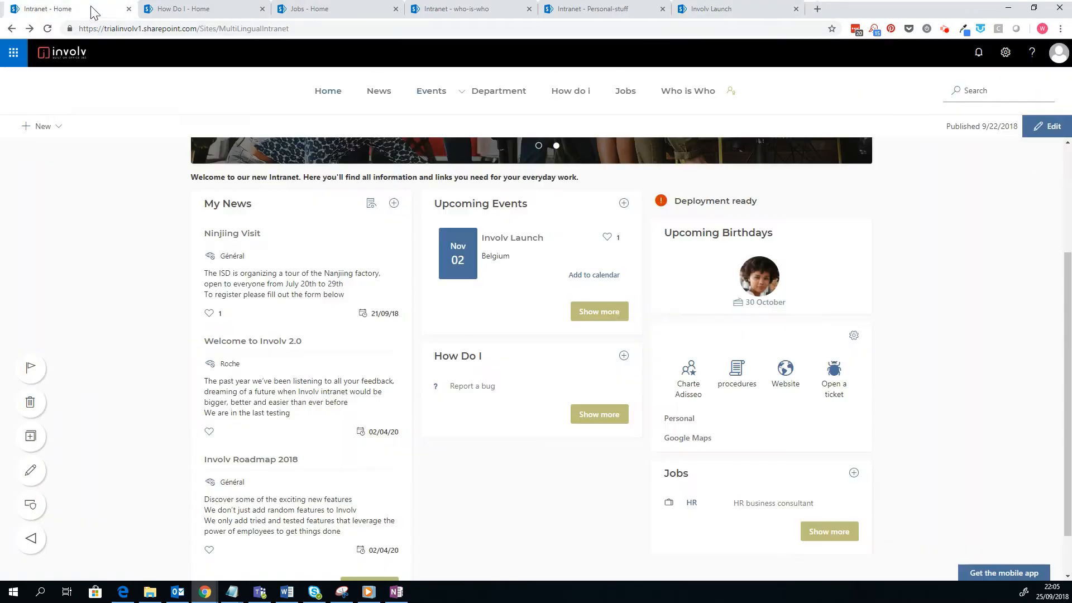
Scroll the home page and switch to the Who is Who directory
scroll(down, 3)
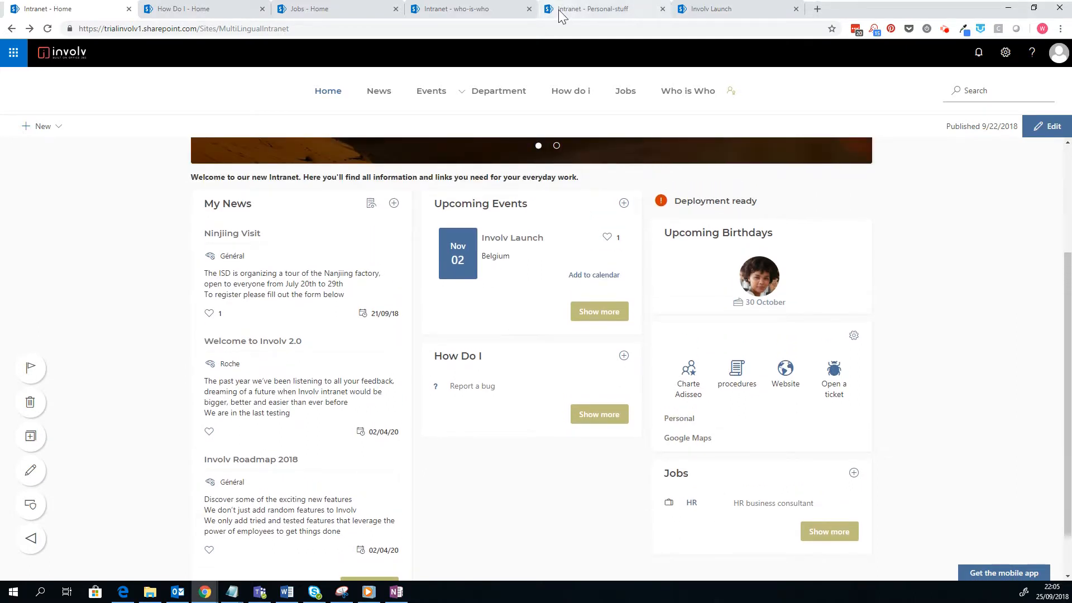
click(320, 9)
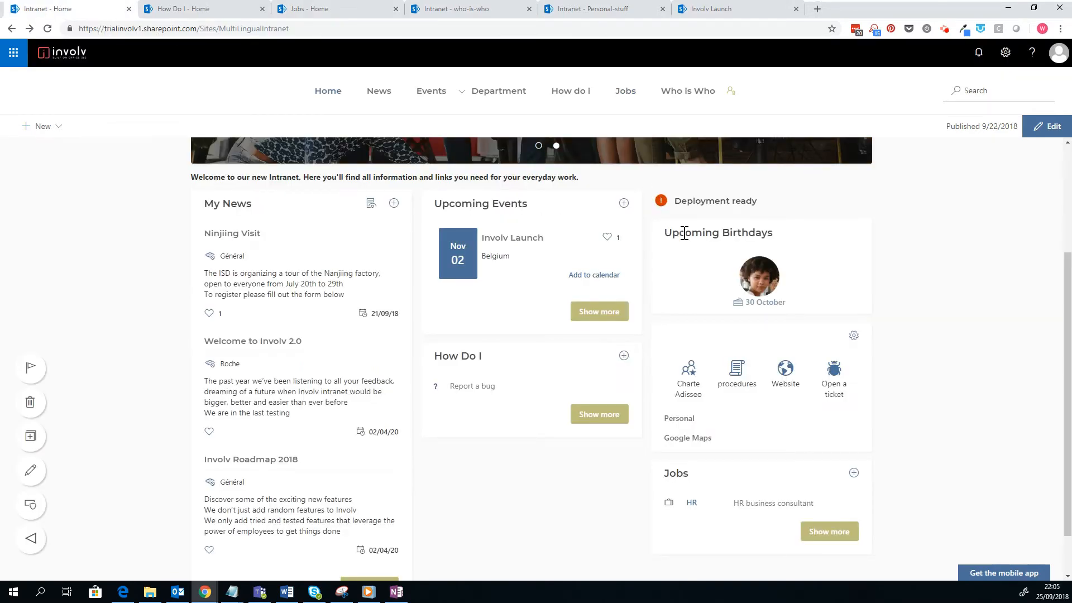
mouse_move(759, 277)
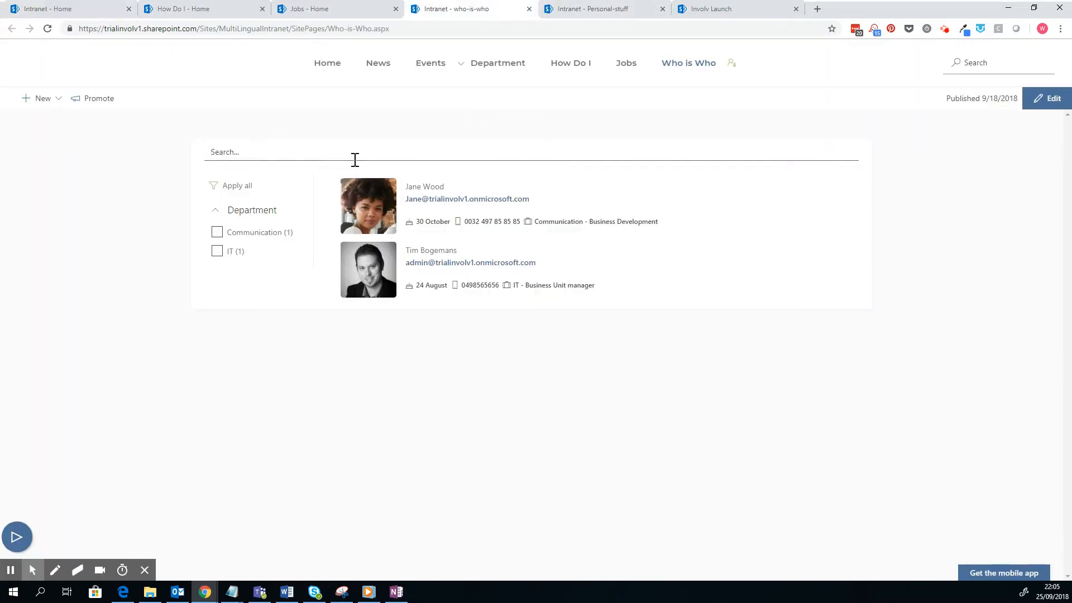
text(manager)
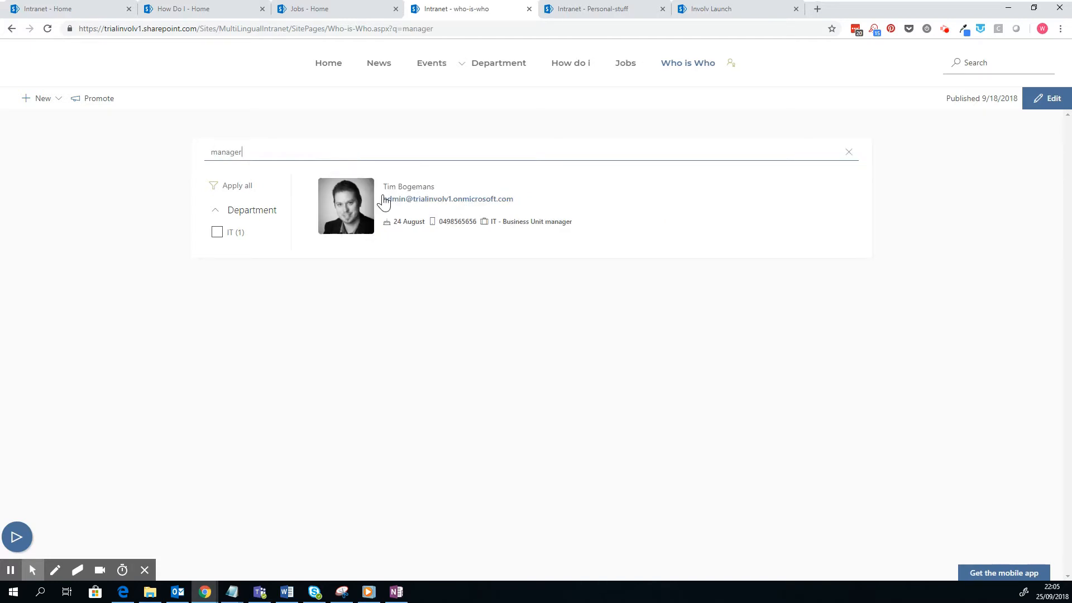
mouse_move(414, 203)
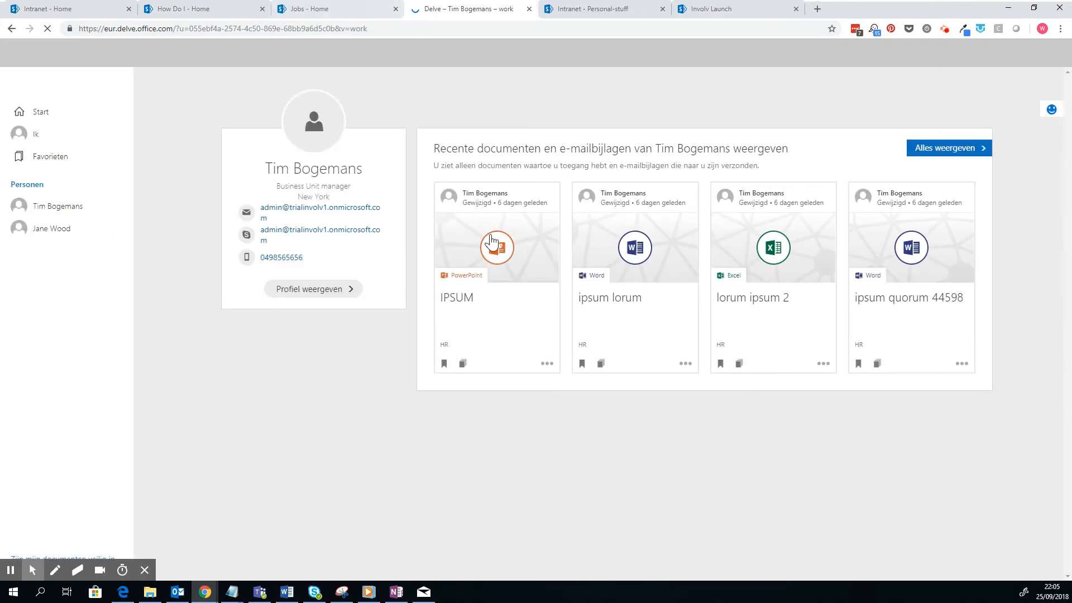
Leave the Delve profile via the Jobs page and return to the intranet home page
click(326, 9)
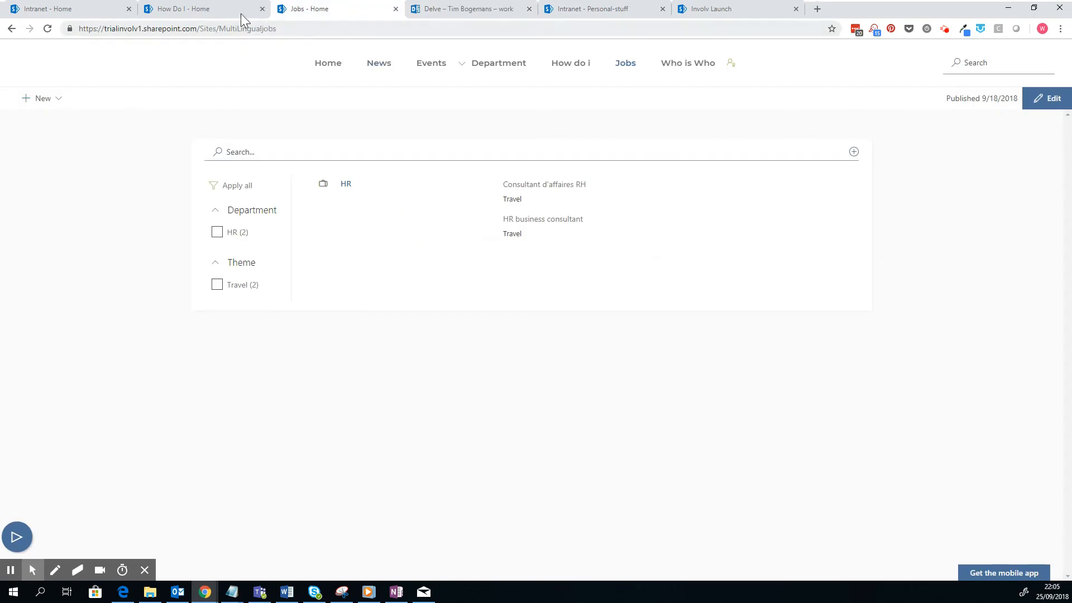
click(56, 9)
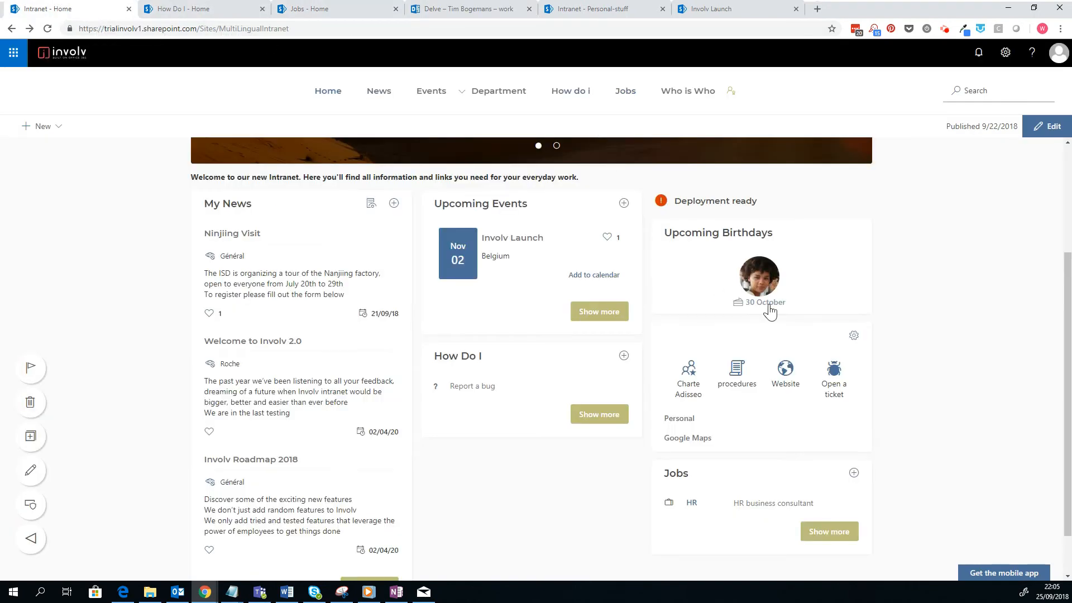
mouse_move(730, 100)
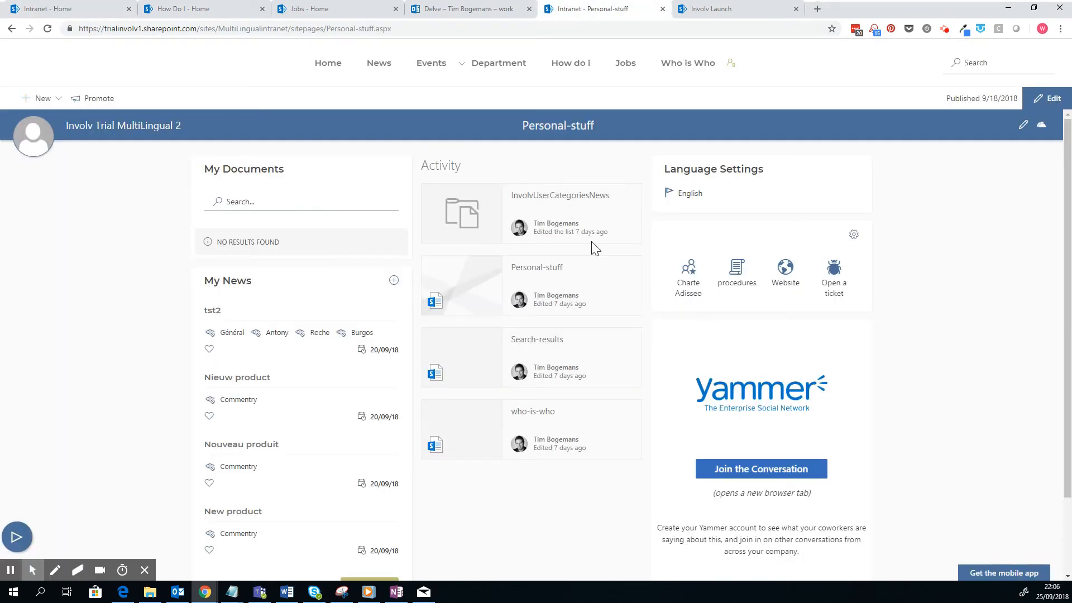
mouse_move(216, 183)
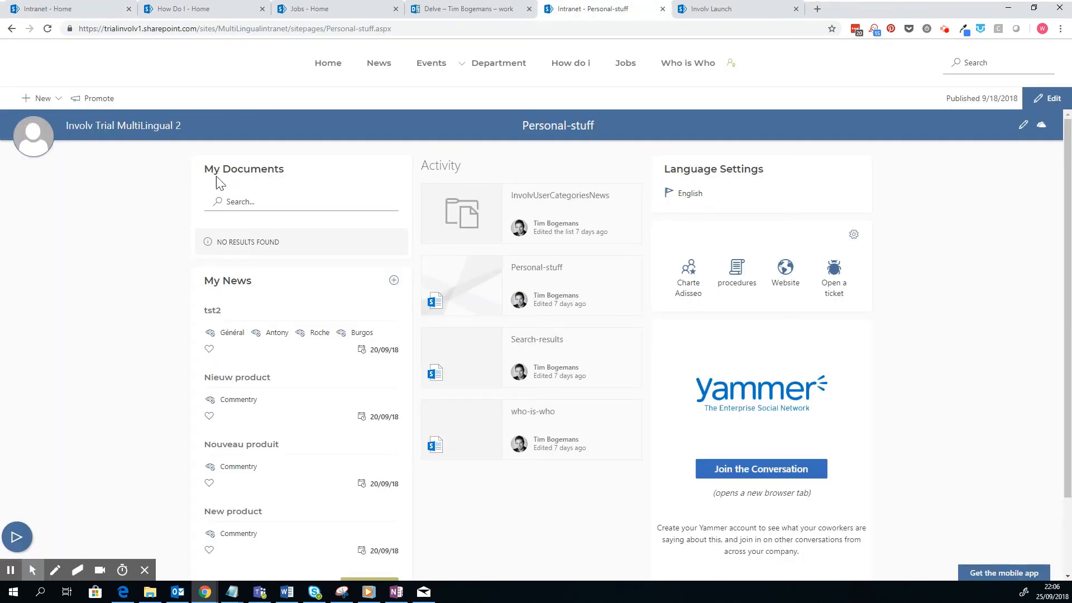
mouse_move(288, 281)
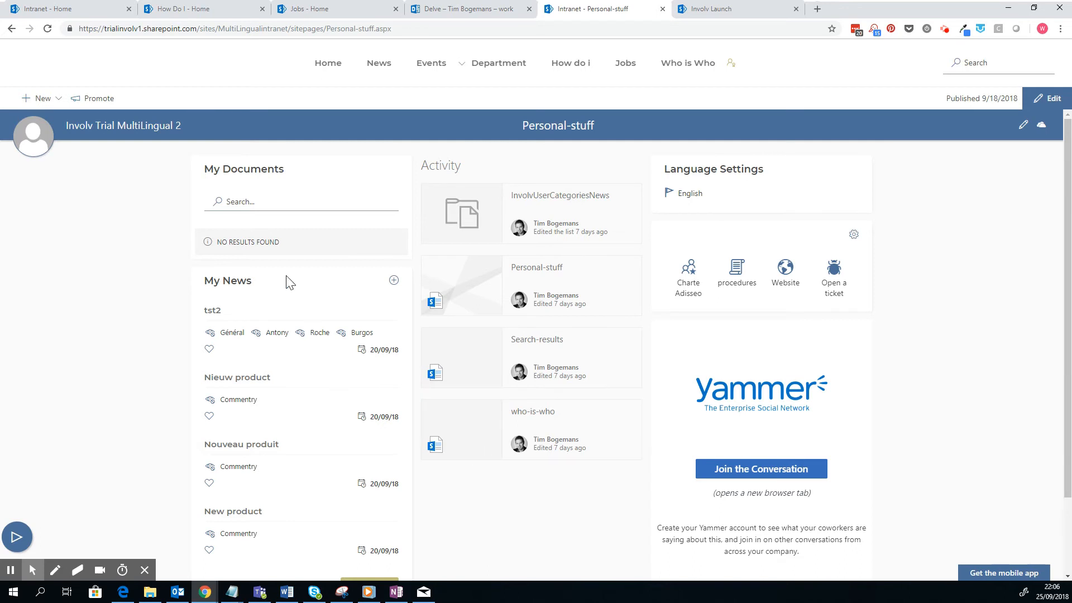
mouse_move(739, 327)
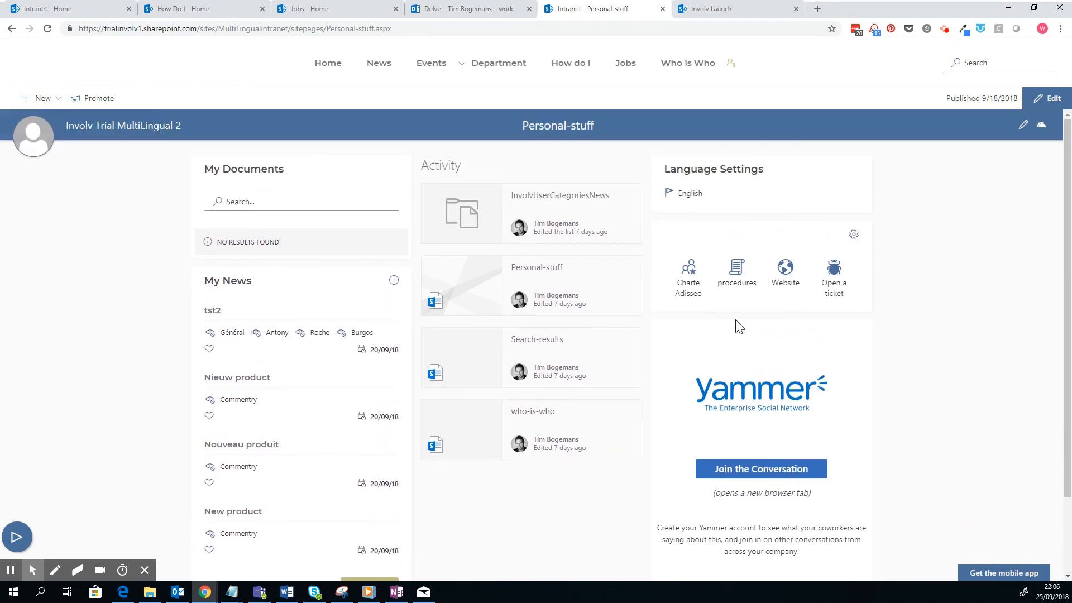
click(670, 192)
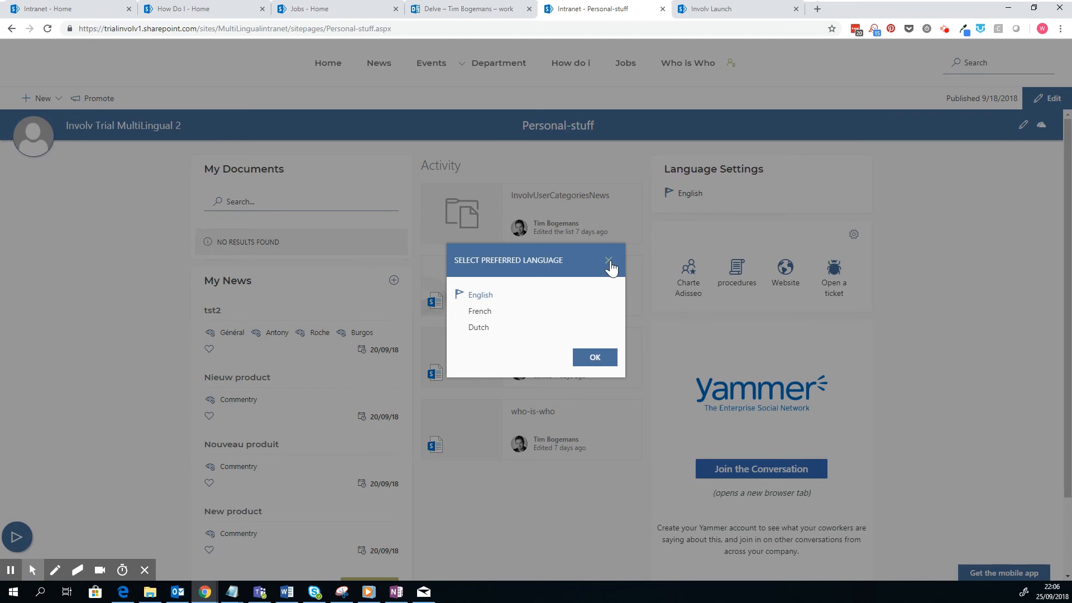
click(609, 259)
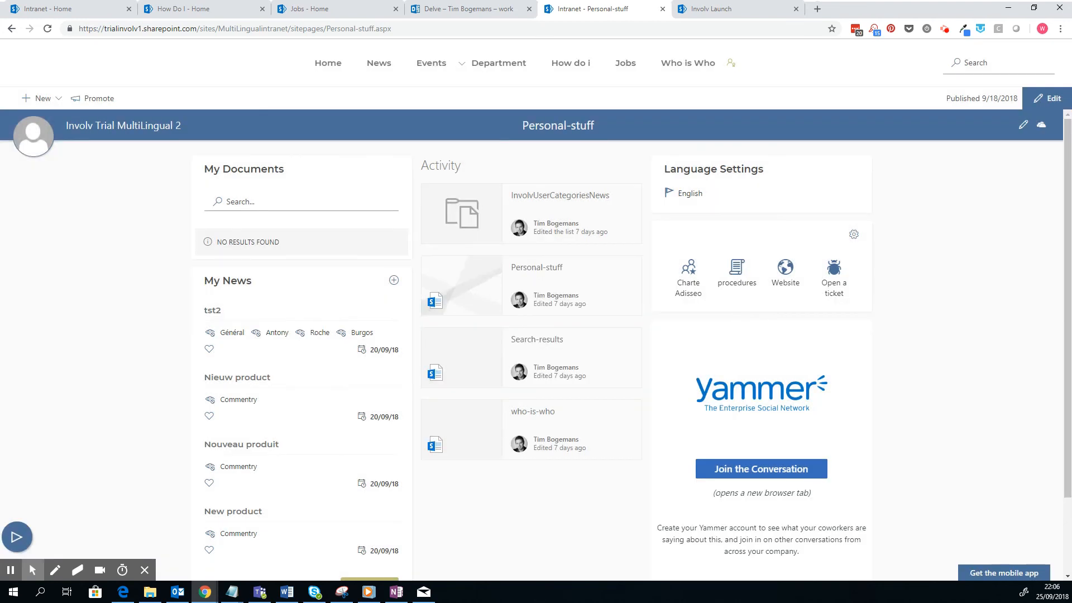